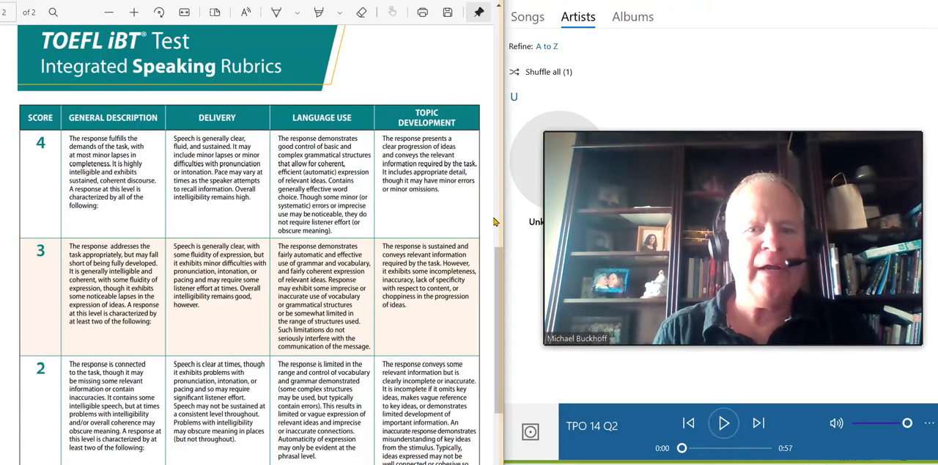
Play the 57-second TPO 14 Q2 recording through with one pause, then restart it from the beginning.
scroll("down", 3)
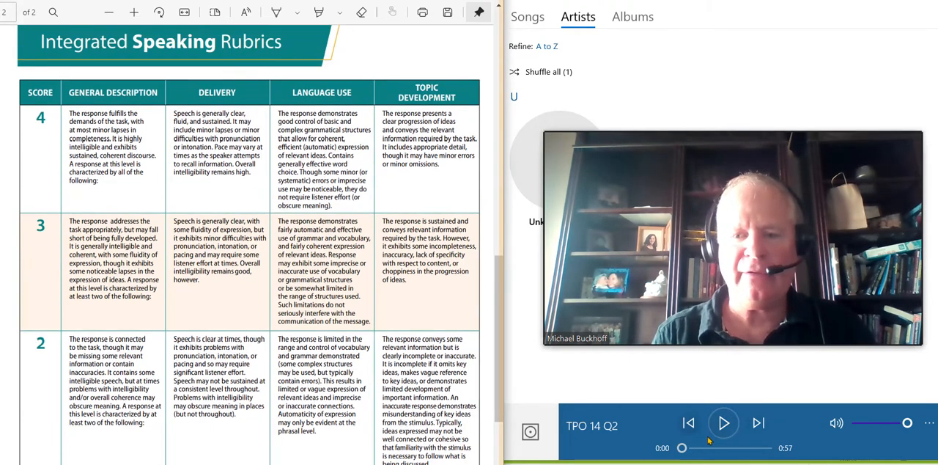
left_click(723, 422)
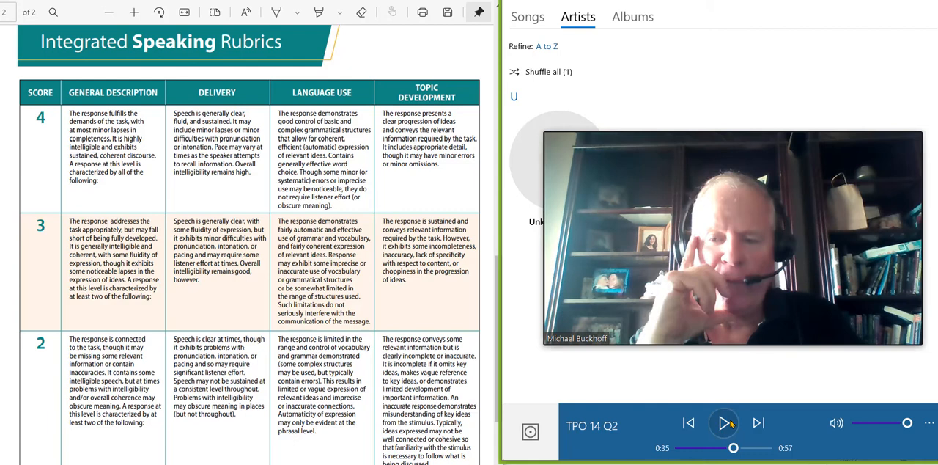
left_click(724, 423)
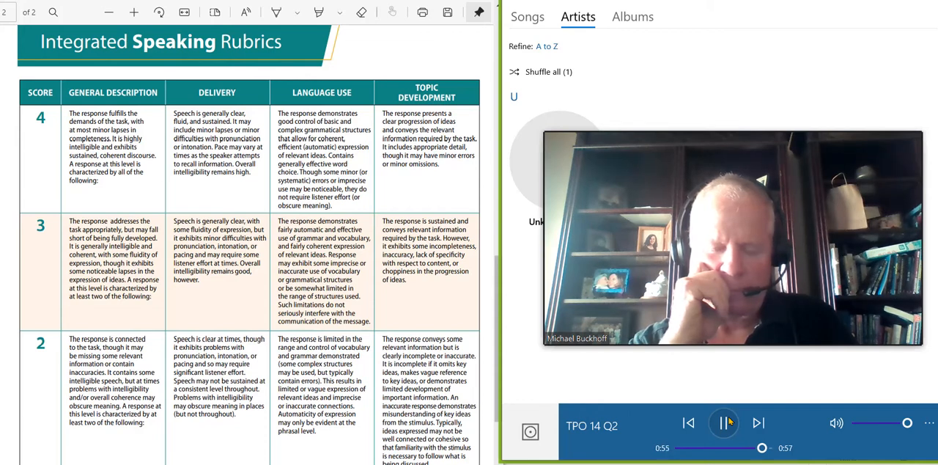
left_click(724, 422)
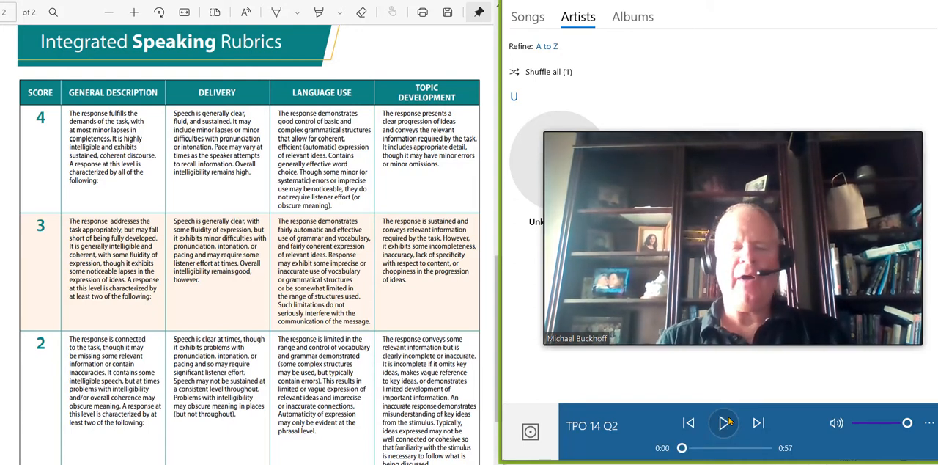
Reset the TPO 14 Q2 track to 0:00 without playing it.
left_click(724, 423)
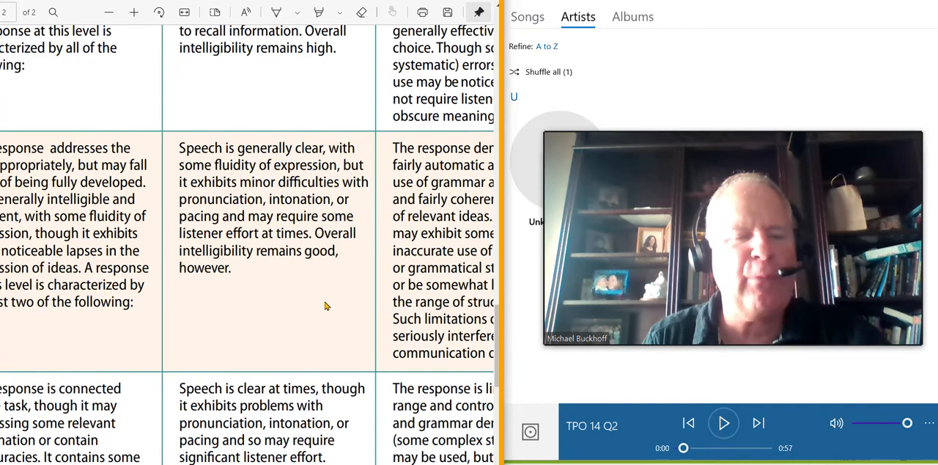
Nudge the zoomed rubric PDF so the score 4 row shows, then start the recording playing again.
scroll("down", 3)
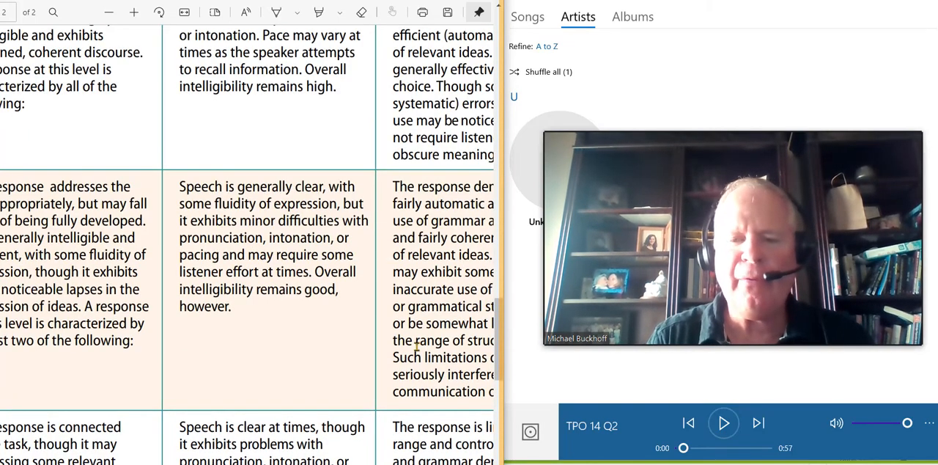
left_click(723, 423)
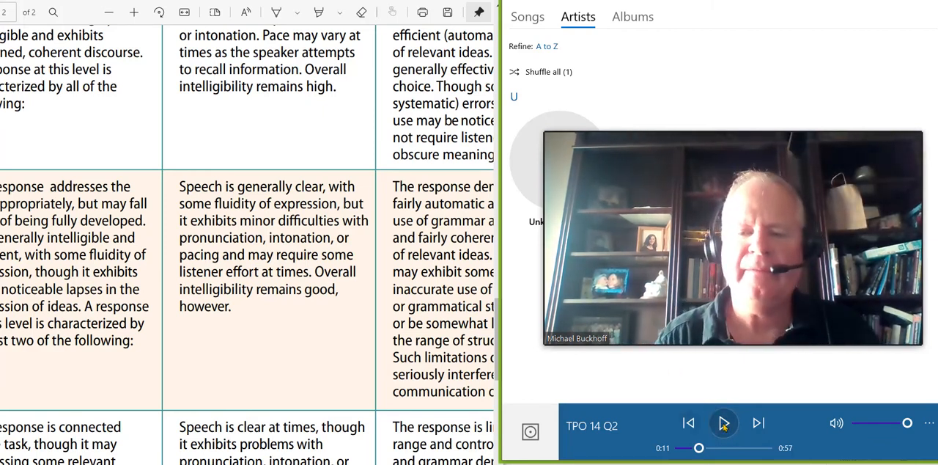
Resume the recording from 0:11 and again from 0:20, advancing it to about 0:36.
left_click(724, 422)
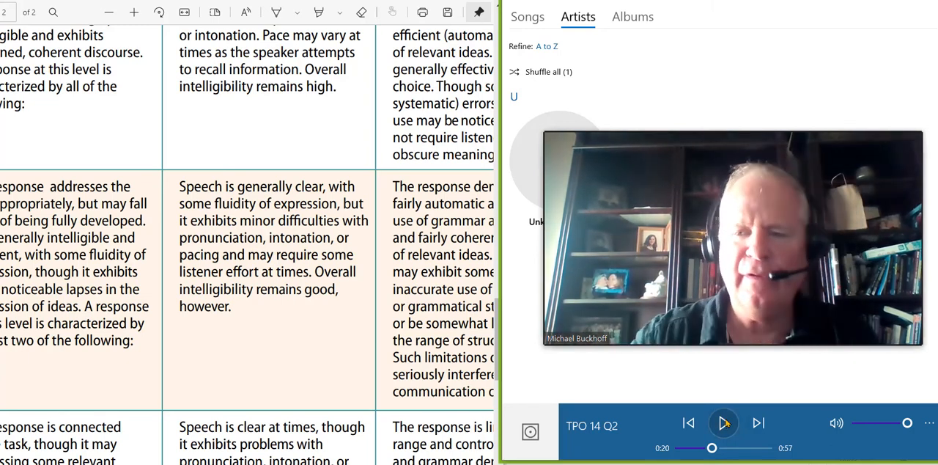
left_click(723, 422)
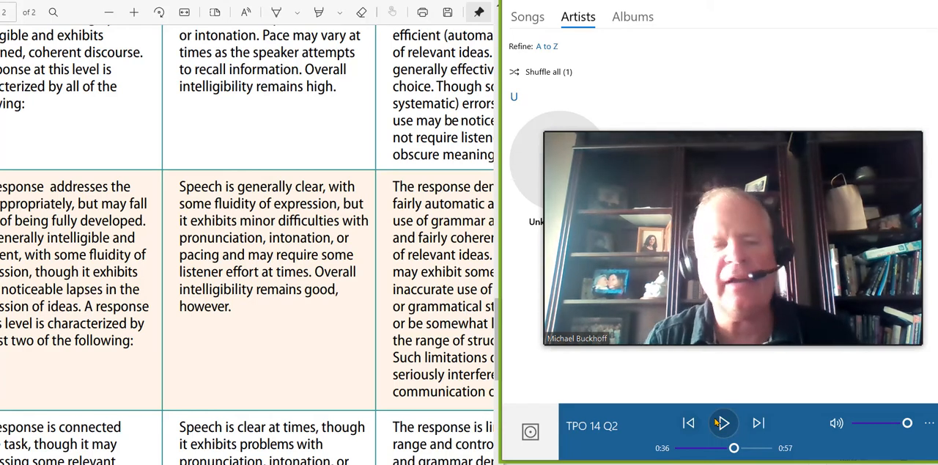
Rewind the recording to 0:27 and replay it in stretches from 0:27, 0:39 and 0:52 toward its end.
left_click(721, 422)
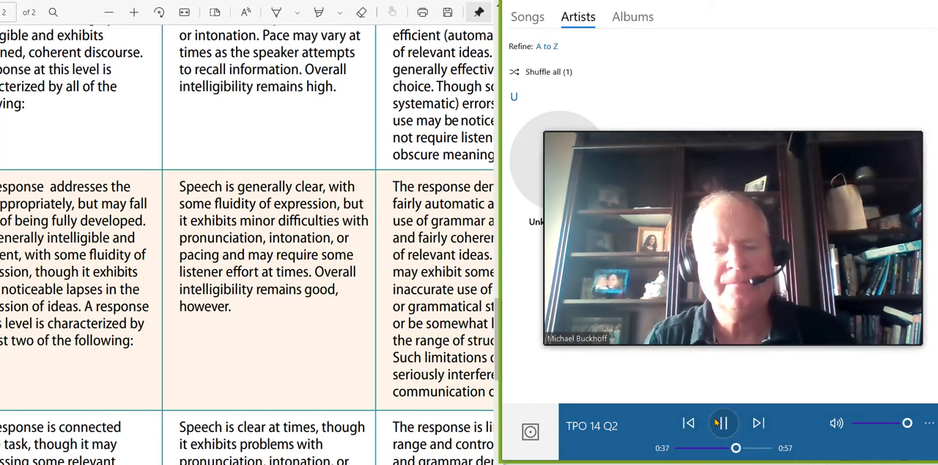
left_click(722, 422)
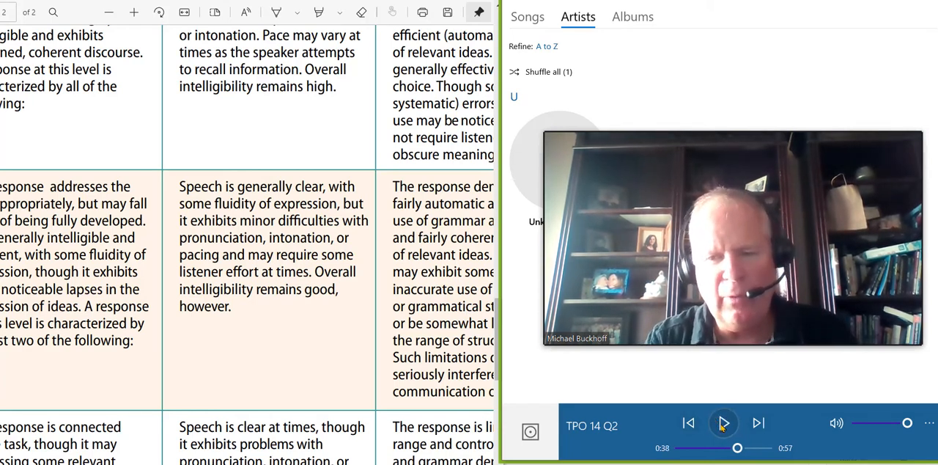
left_click_drag(737, 449, 730, 449)
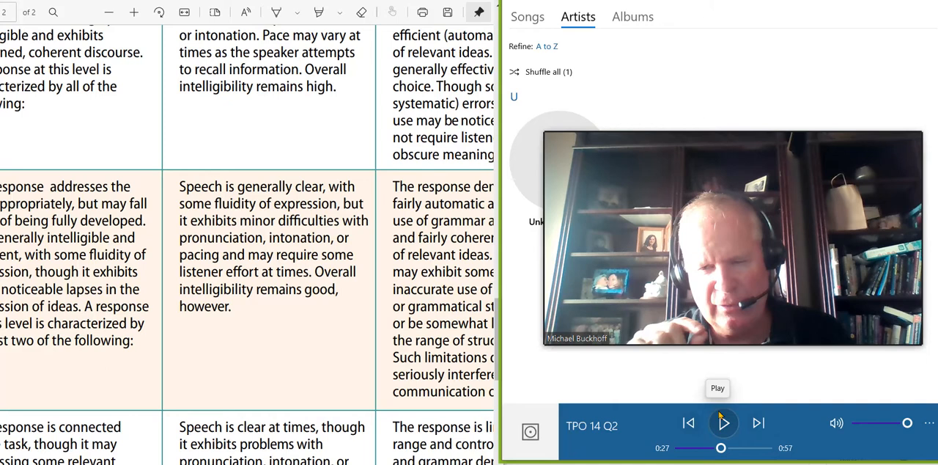
left_click(722, 422)
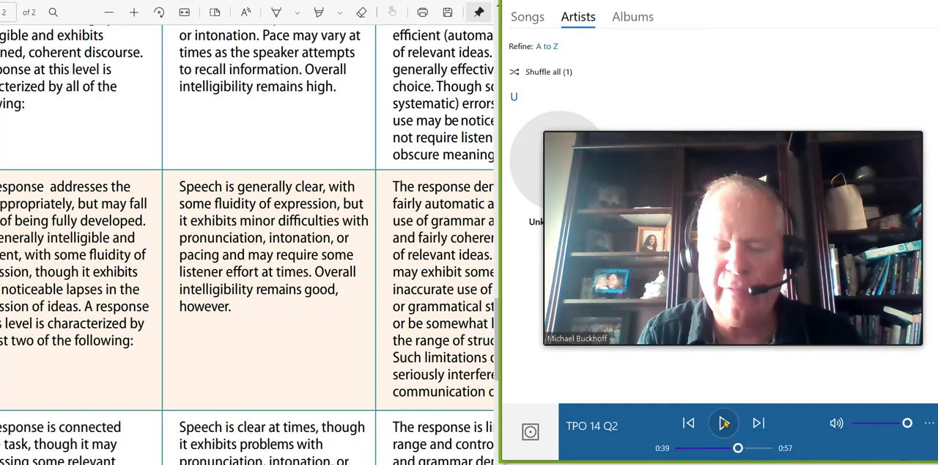
left_click(724, 422)
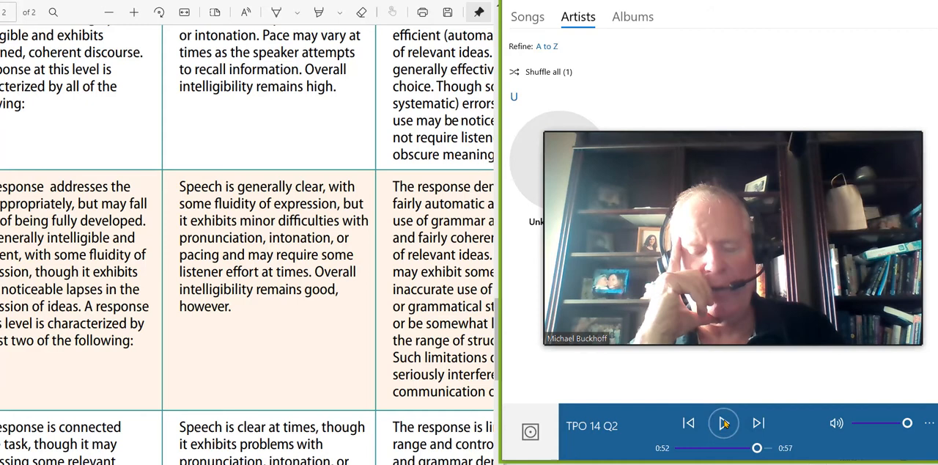
left_click(724, 422)
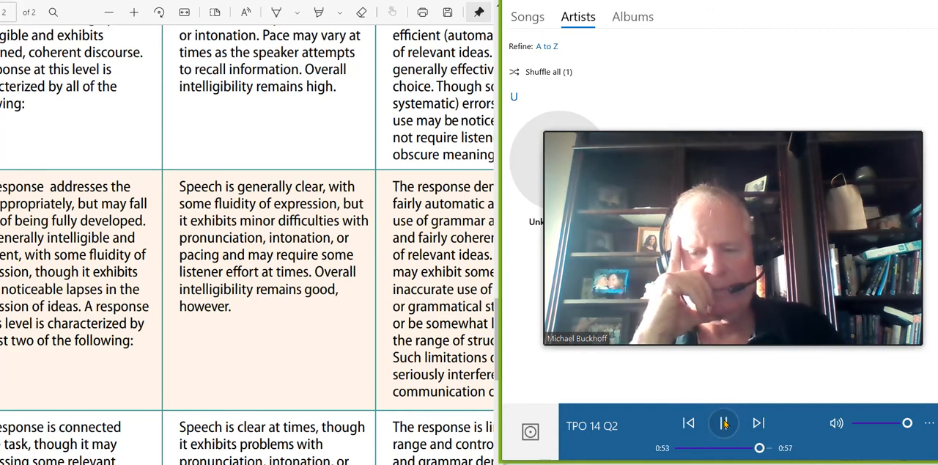